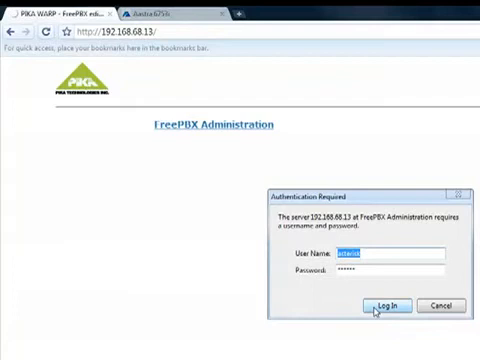
# Log in to the FreePBX administration area with the entered credentials
pyautogui.click(380, 305)
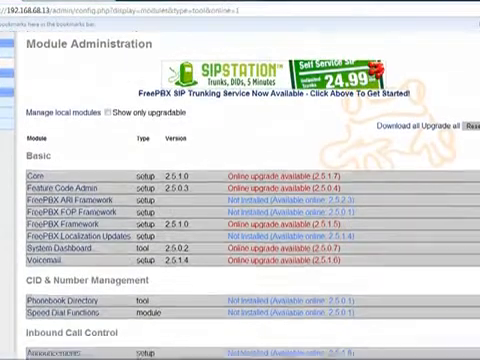
pyautogui.scroll(-3)
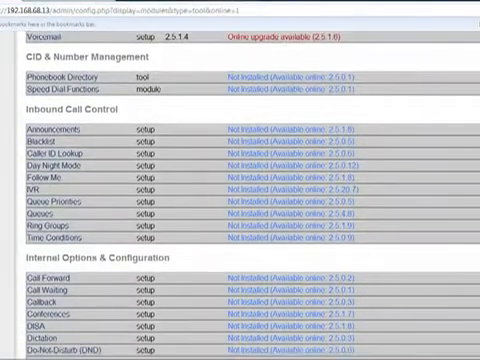
pyautogui.scroll(3)
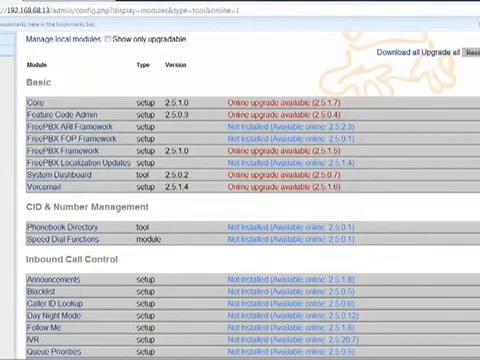
pyautogui.scroll(-3)
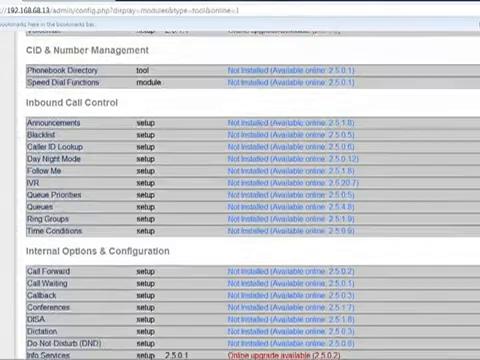
pyautogui.scroll(-3)
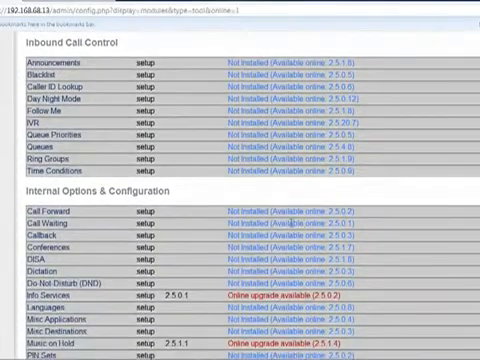
pyautogui.scroll(-3)
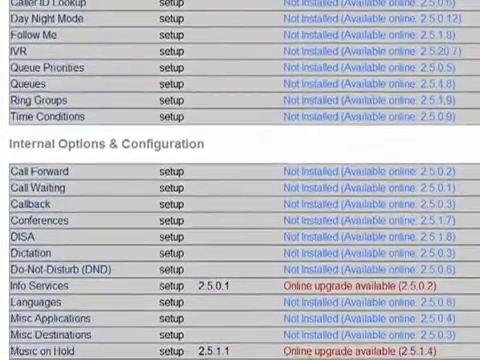
pyautogui.scroll(-3)
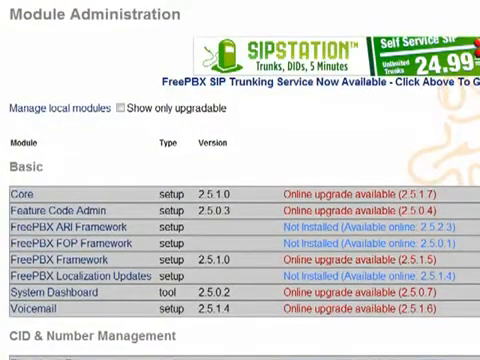
pyautogui.scroll(-3)
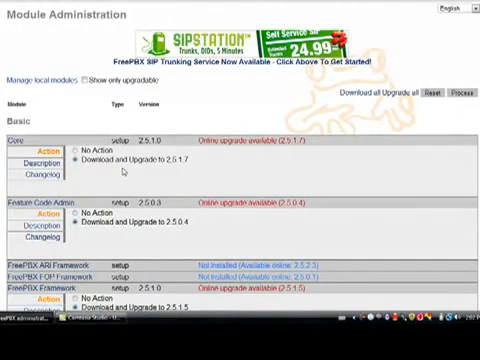
# Review the module list, confirming Voicemail and System Dashboard are marked to upgrade
pyautogui.scroll(-3)
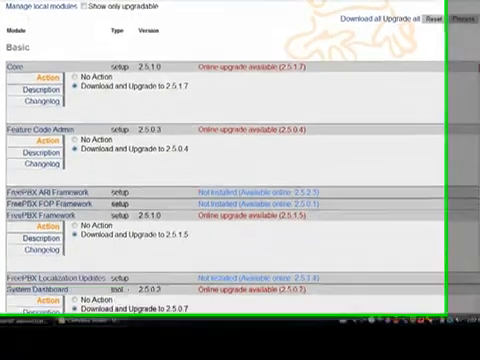
pyautogui.scroll(-3)
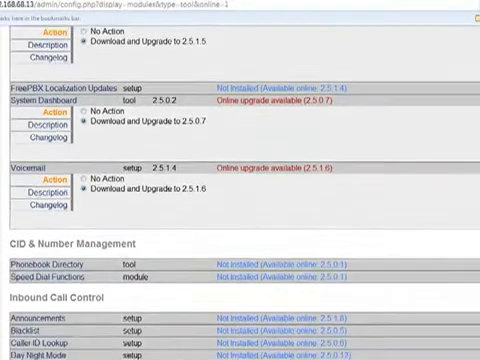
pyautogui.scroll(-3)
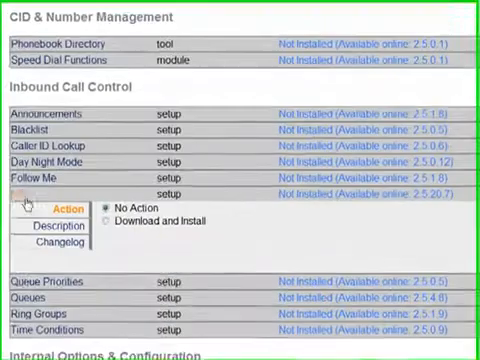
# Mark the IVR module for Download and Install and review the module list
pyautogui.click(100, 194)
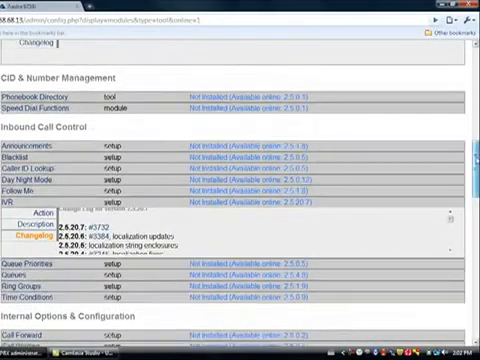
pyautogui.scroll(-3)
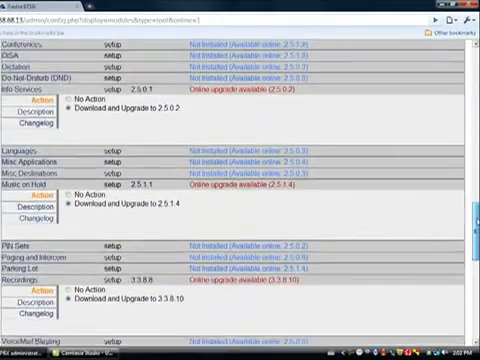
pyautogui.scroll(-3)
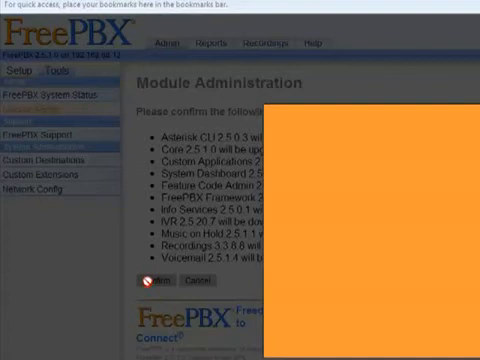
# Confirm the pending upgrades and IVR install so processing starts
pyautogui.click(143, 278)
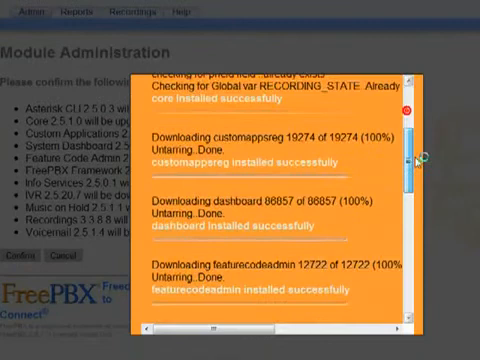
# Check the installation log for IVR, music, recordings and voicemail installed successfully
pyautogui.scroll(-3)
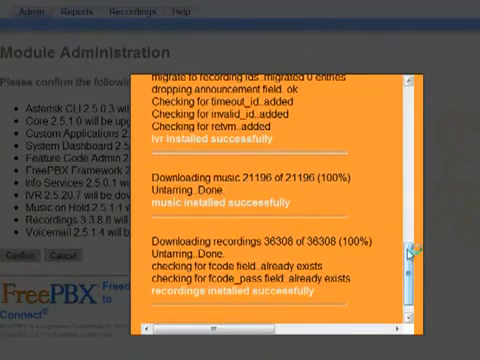
pyautogui.scroll(-3)
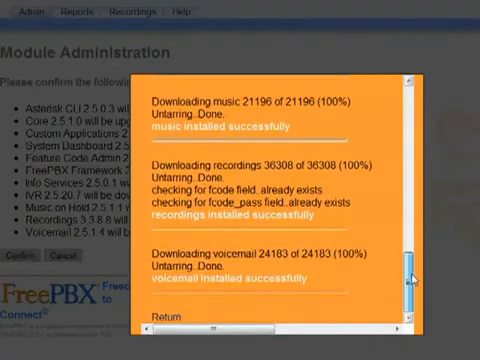